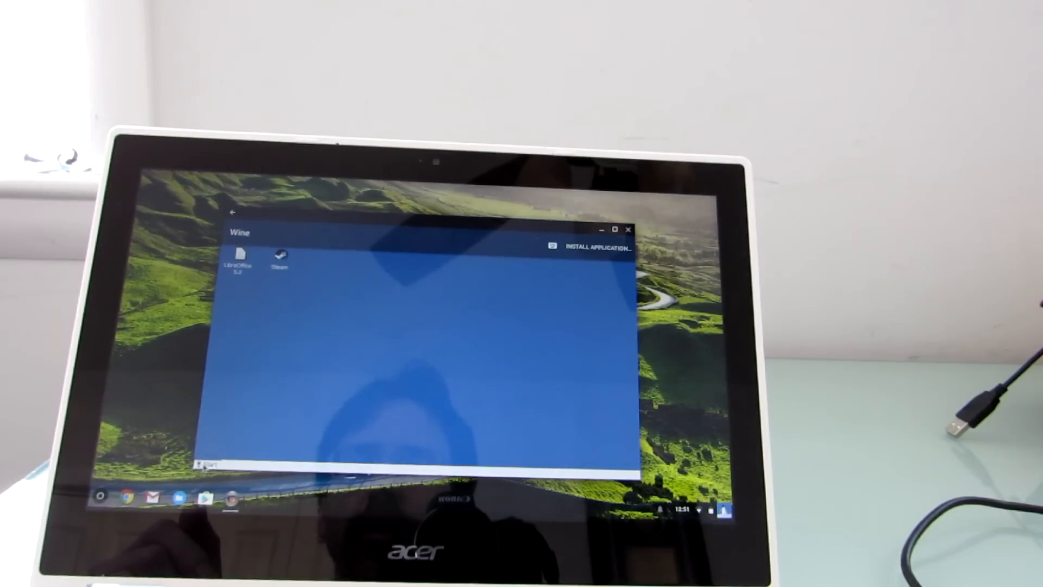
Open the Wine desktop's Start menu to list installed Windows programs
{"action": "left_click", "coordinate": [208, 463]}
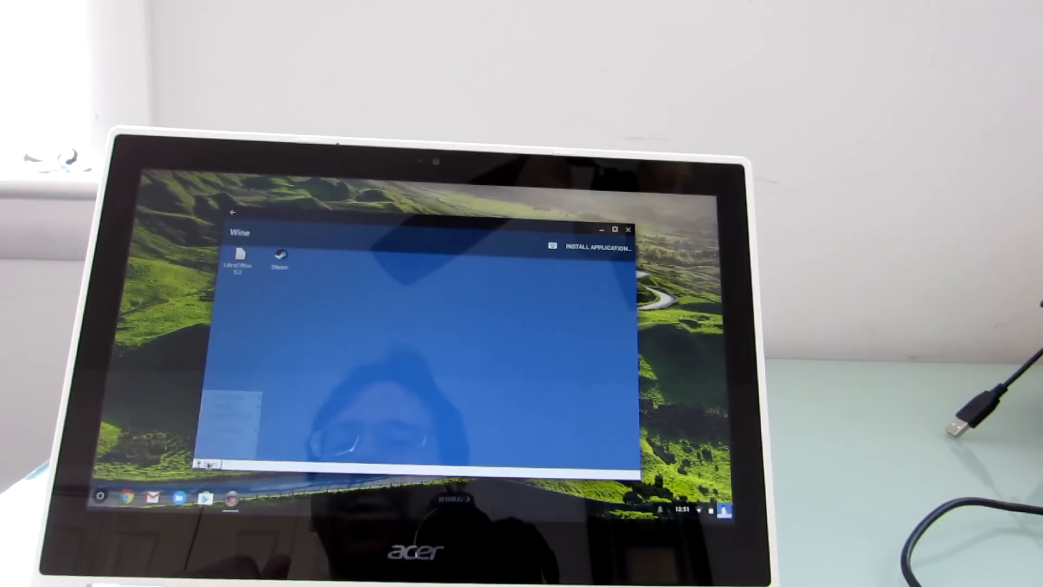
{"action": "left_click", "coordinate": [208, 461]}
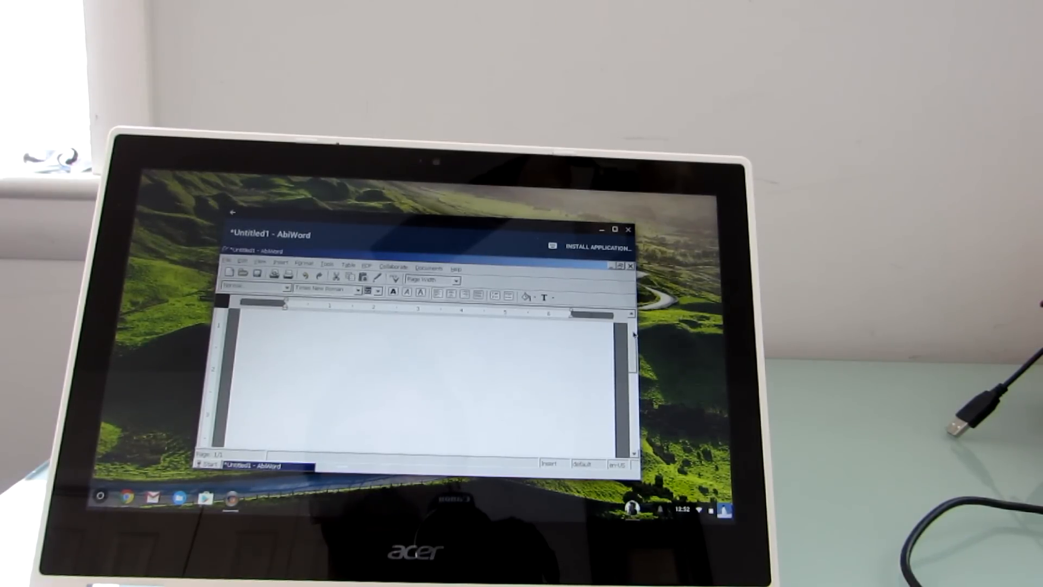
{"action": "type", "text": "word processor..."}
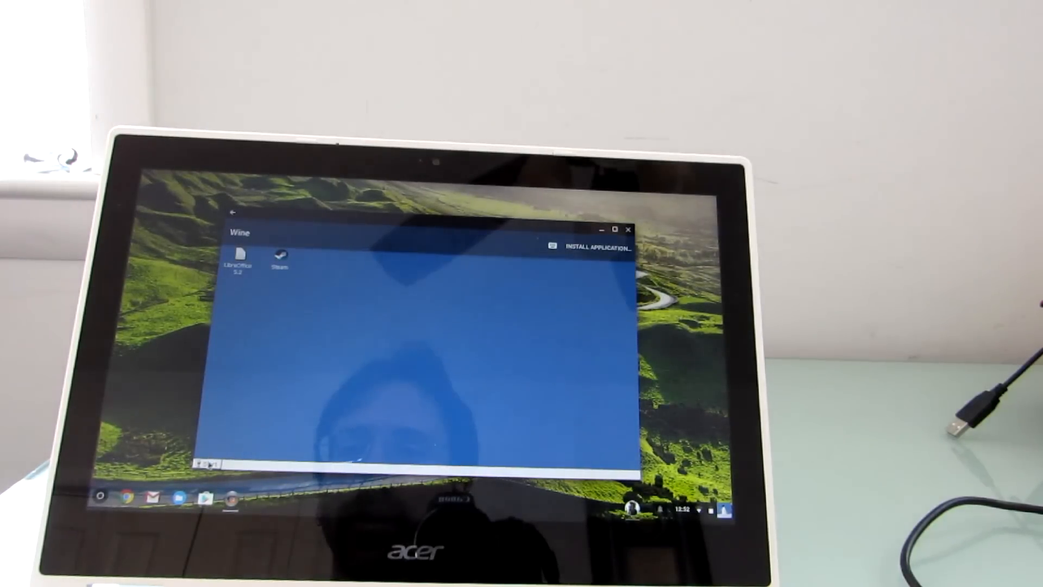
{"action": "left_click", "coordinate": [209, 462]}
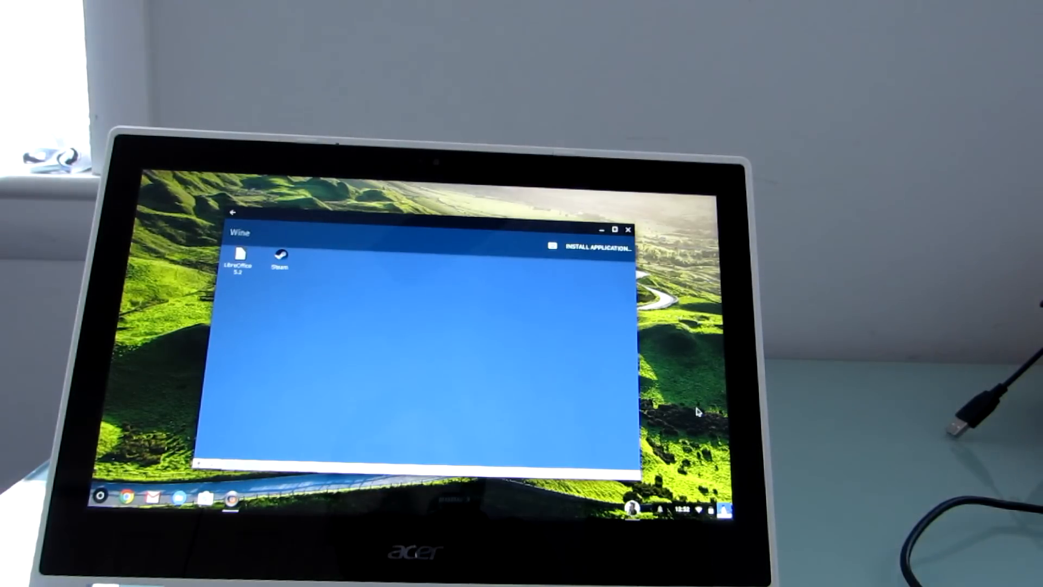
{"action": "double_click", "coordinate": [238, 258]}
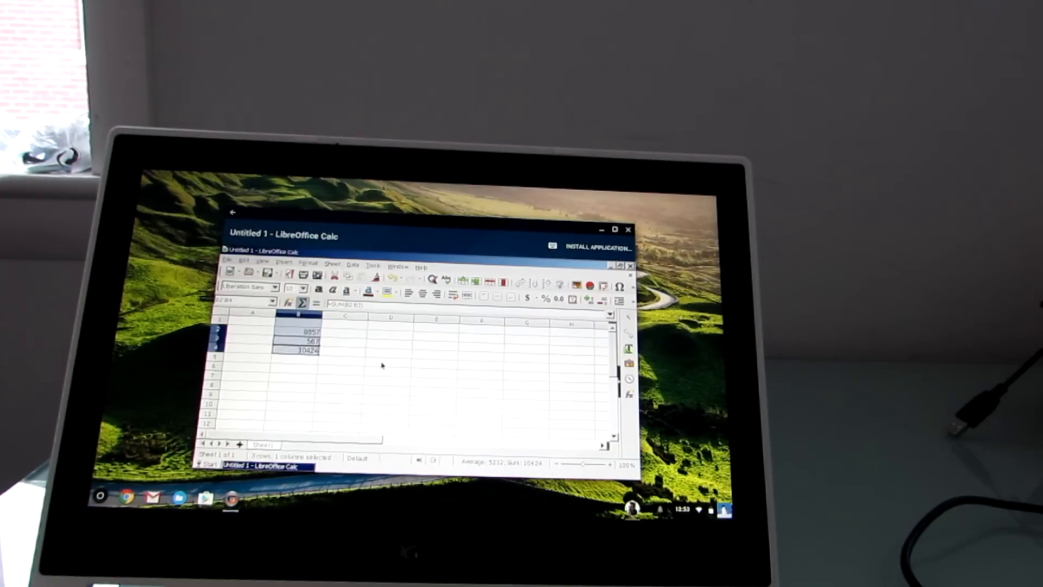
{"action": "left_click", "coordinate": [628, 229]}
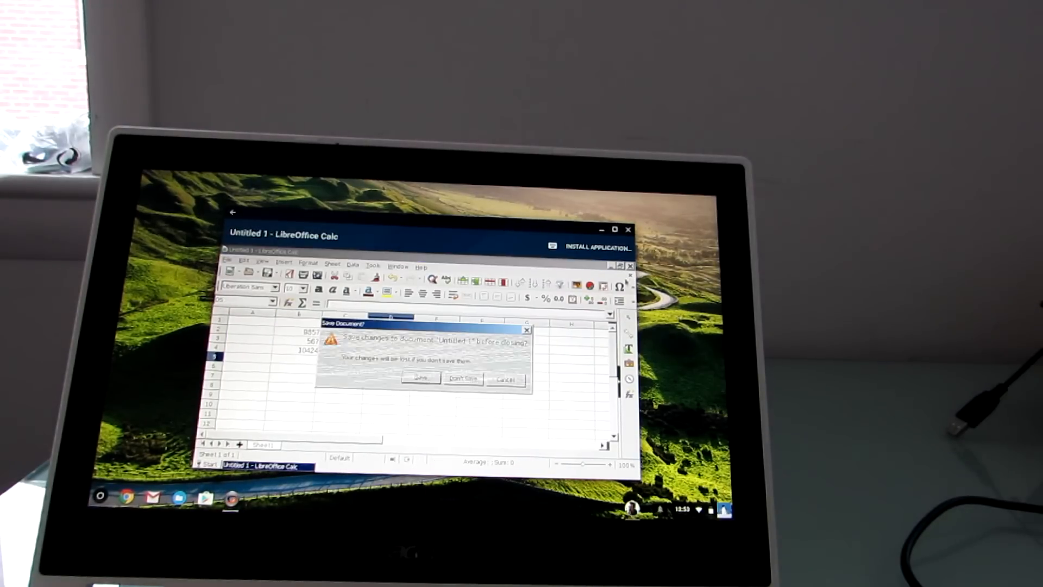
{"action": "left_click", "coordinate": [462, 379]}
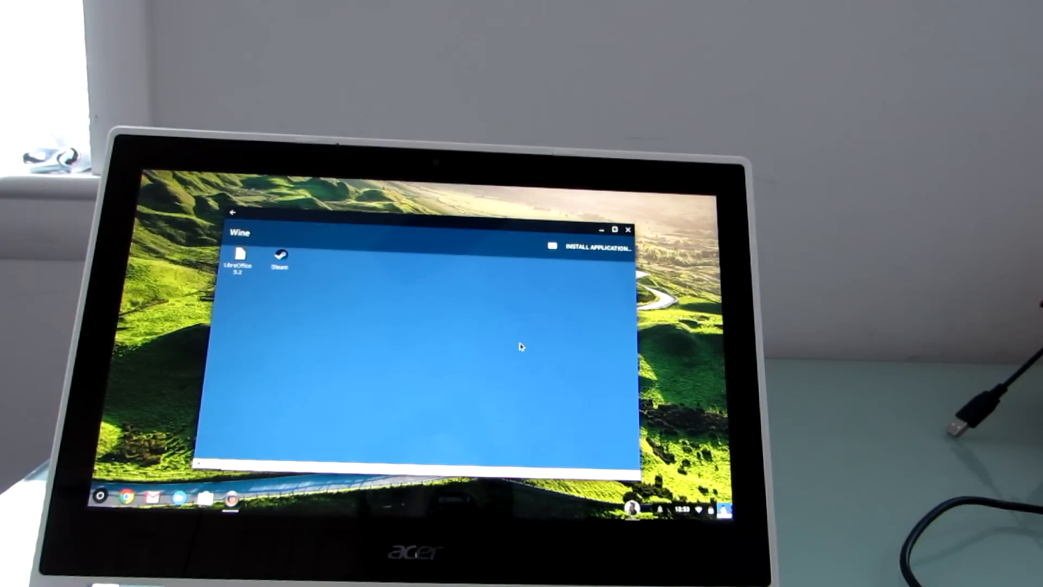
Start Steam, dismiss the program error, and launch plain System Shock 2 from the library
{"action": "double_click", "coordinate": [280, 258]}
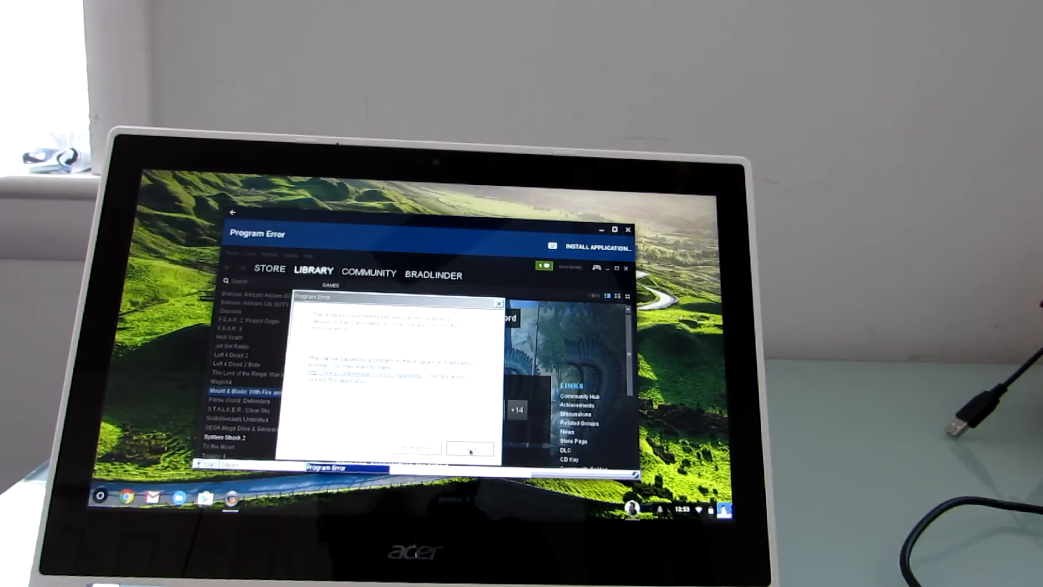
{"action": "left_click", "coordinate": [469, 448]}
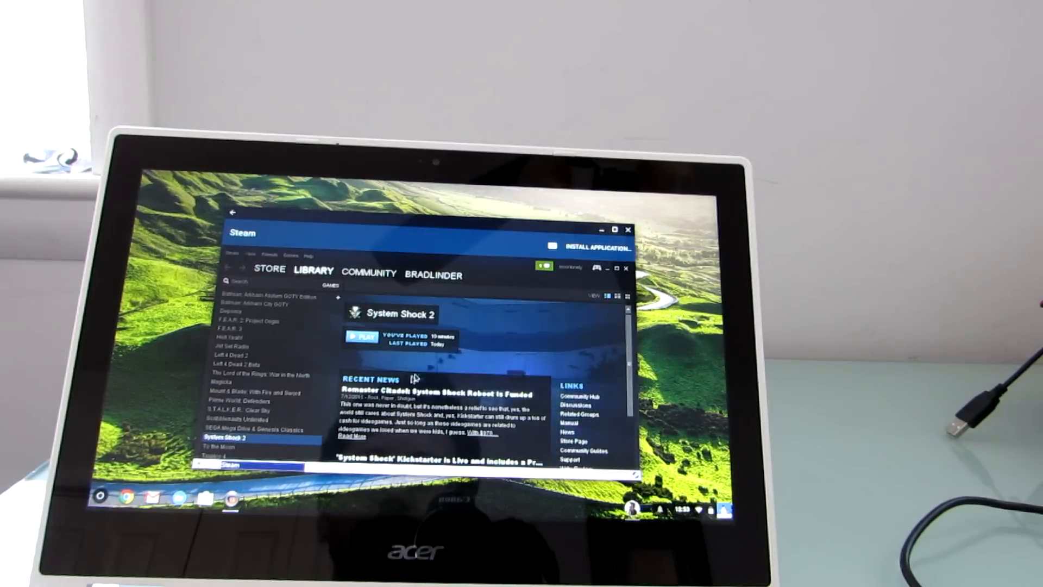
{"action": "mouse_move", "coordinate": [599, 378]}
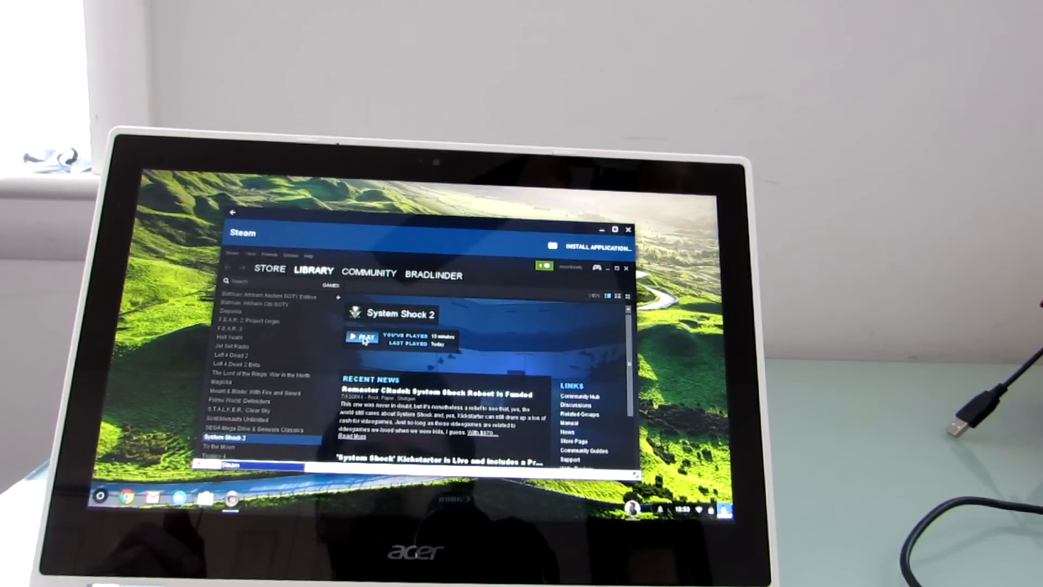
{"action": "left_click", "coordinate": [362, 337]}
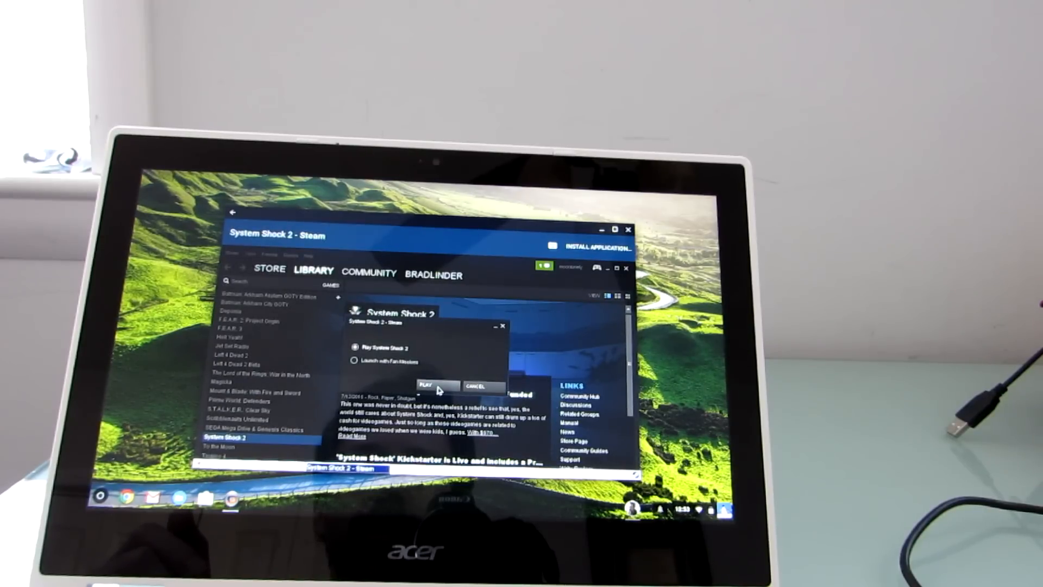
{"action": "mouse_move", "coordinate": [612, 418]}
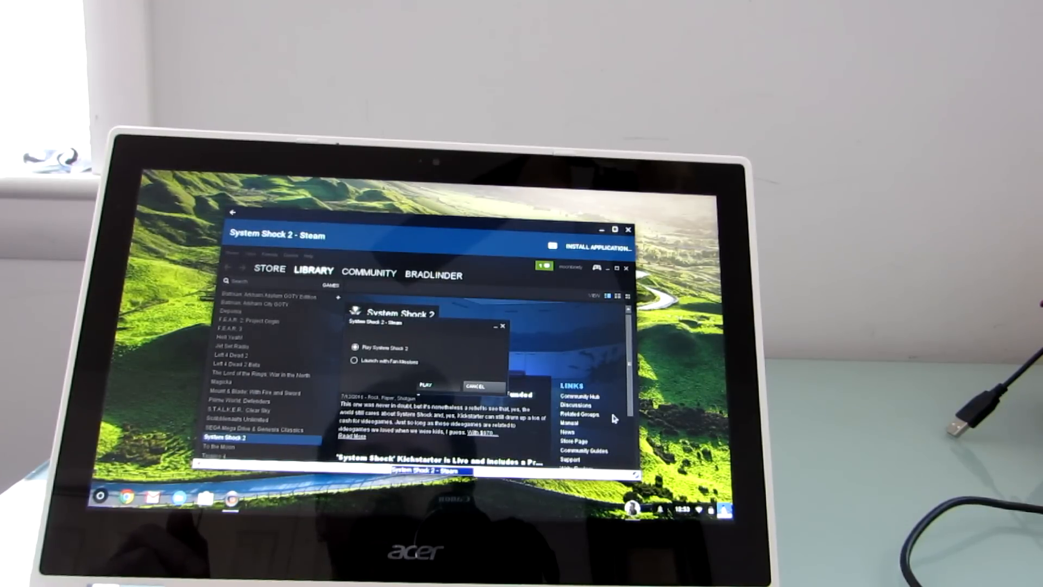
{"action": "left_click", "coordinate": [429, 384]}
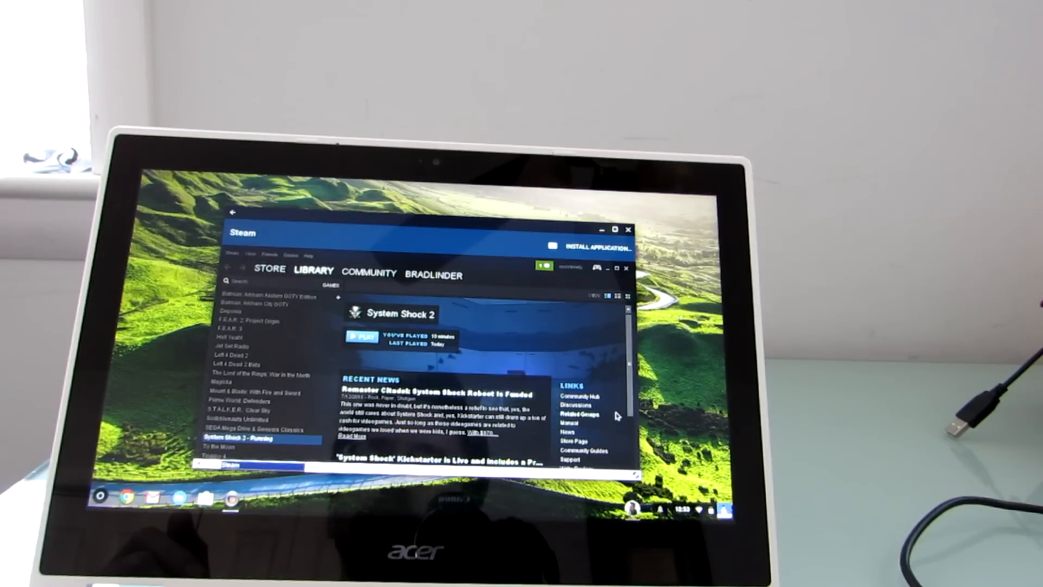
{"action": "mouse_move", "coordinate": [604, 362]}
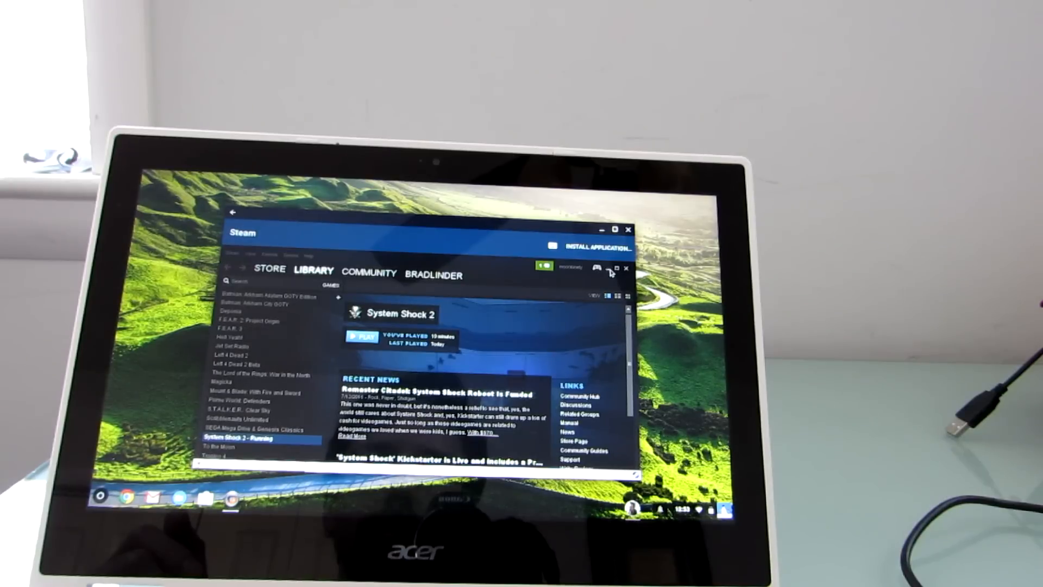
Pick a different screen resolution under System Shock 2's Video options
{"action": "left_click", "coordinate": [359, 338]}
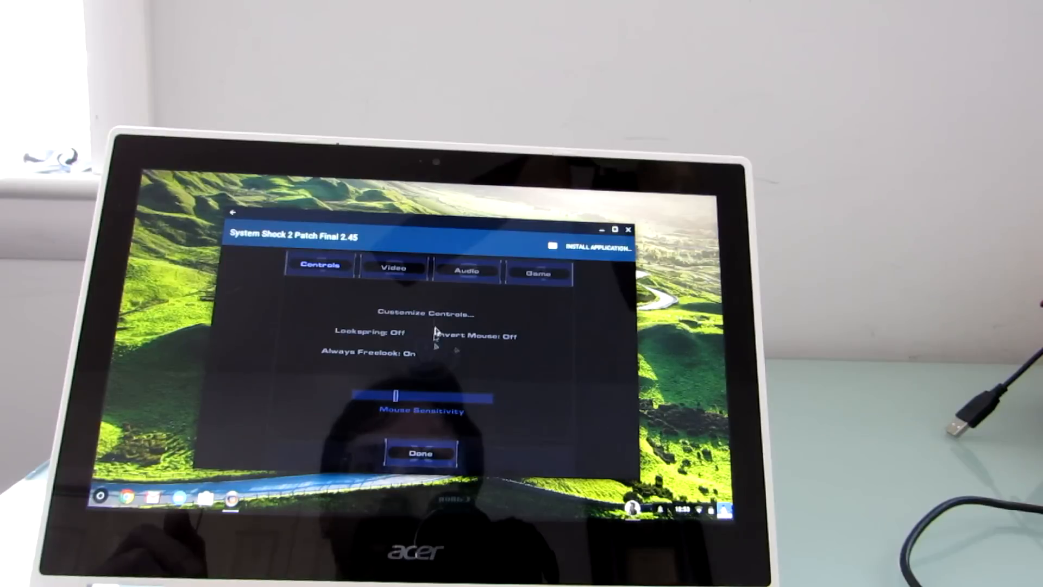
{"action": "left_click", "coordinate": [392, 269]}
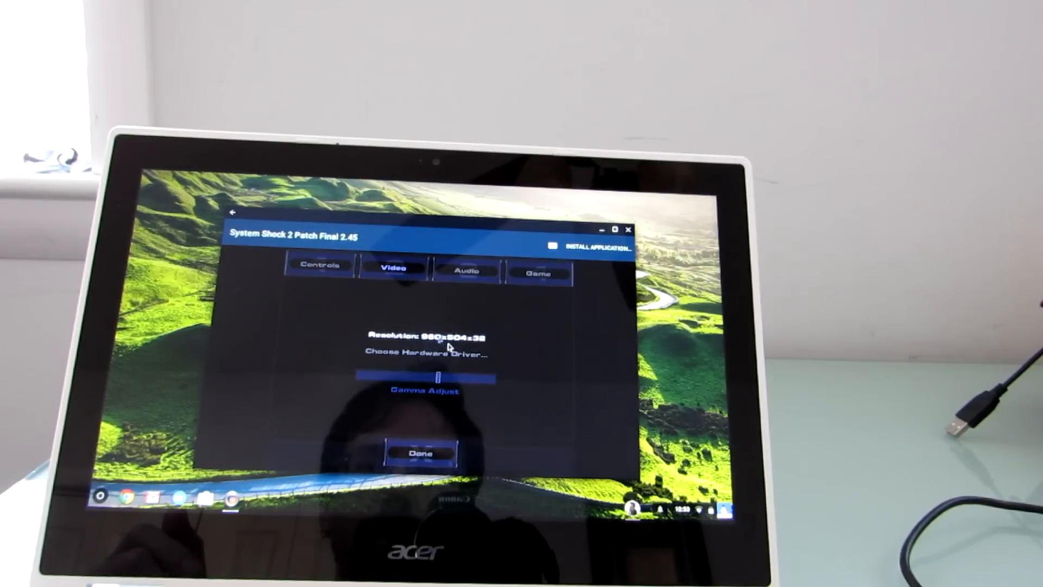
{"action": "left_click", "coordinate": [424, 336]}
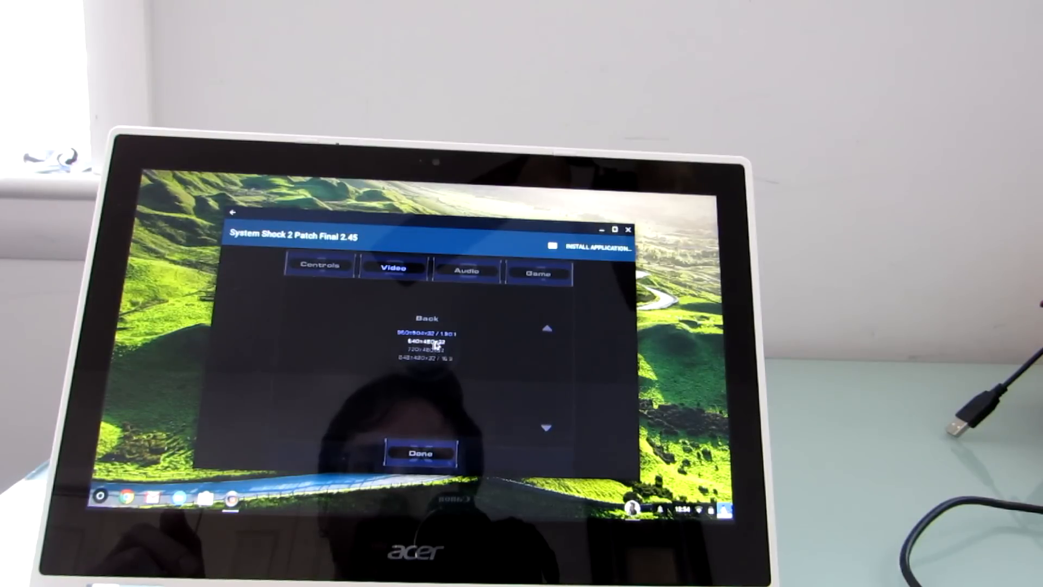
{"action": "left_click", "coordinate": [420, 453]}
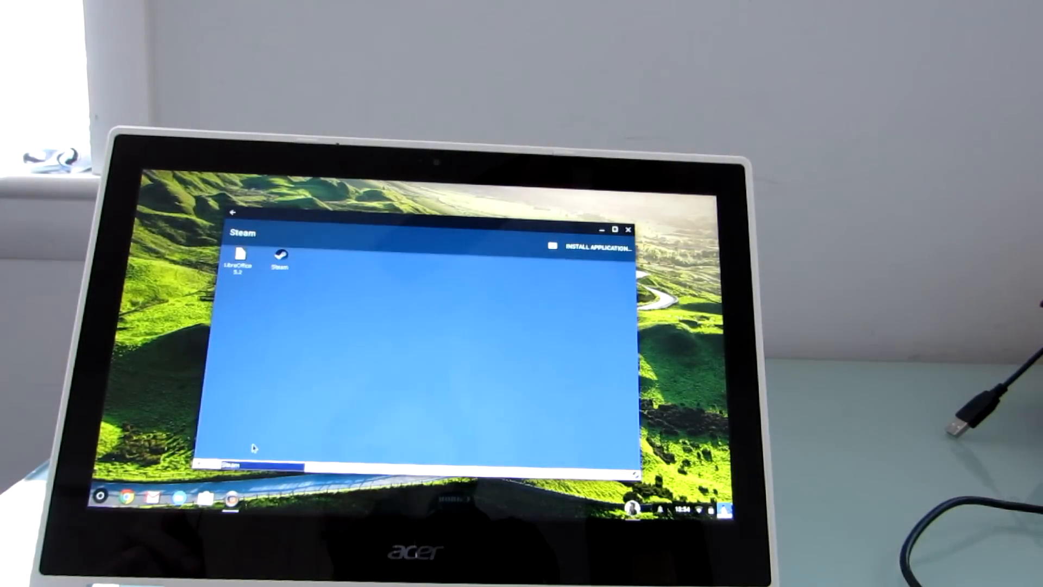
Relaunch System Shock 2 and load the Remote Center saved game
{"action": "double_click", "coordinate": [279, 260]}
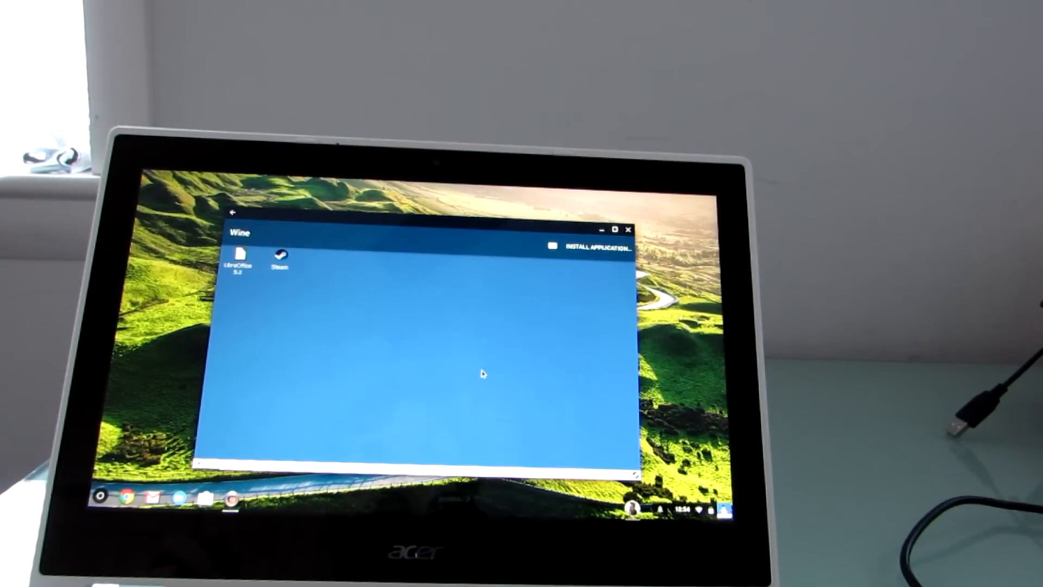
{"action": "mouse_move", "coordinate": [478, 339]}
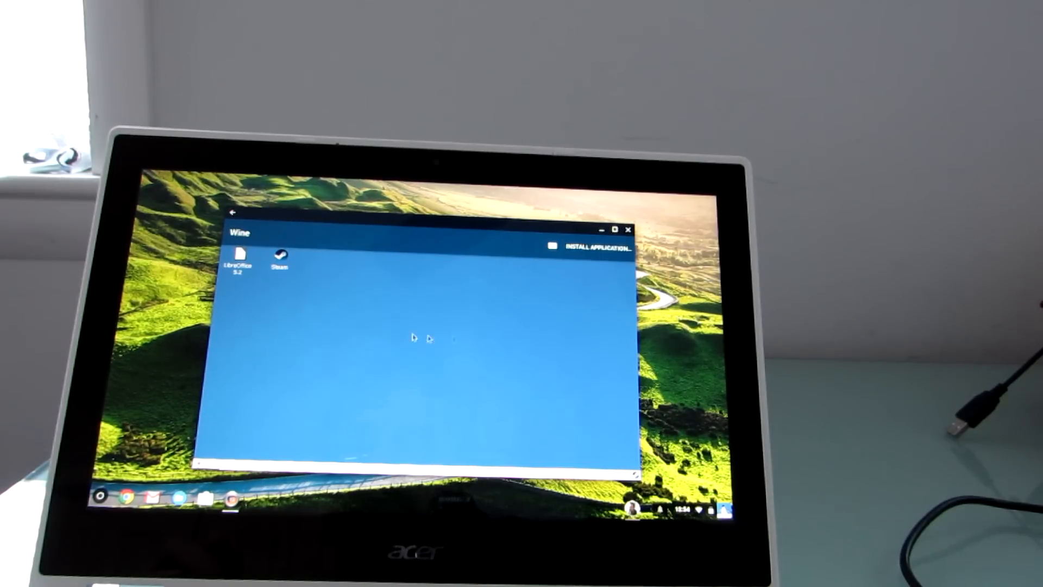
{"action": "mouse_move", "coordinate": [389, 321]}
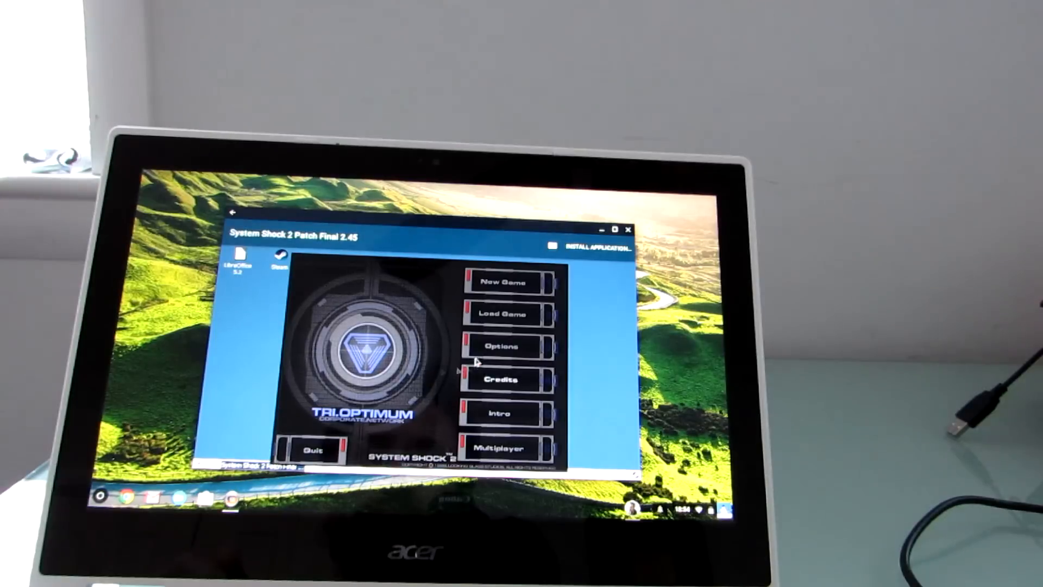
{"action": "left_click", "coordinate": [506, 314]}
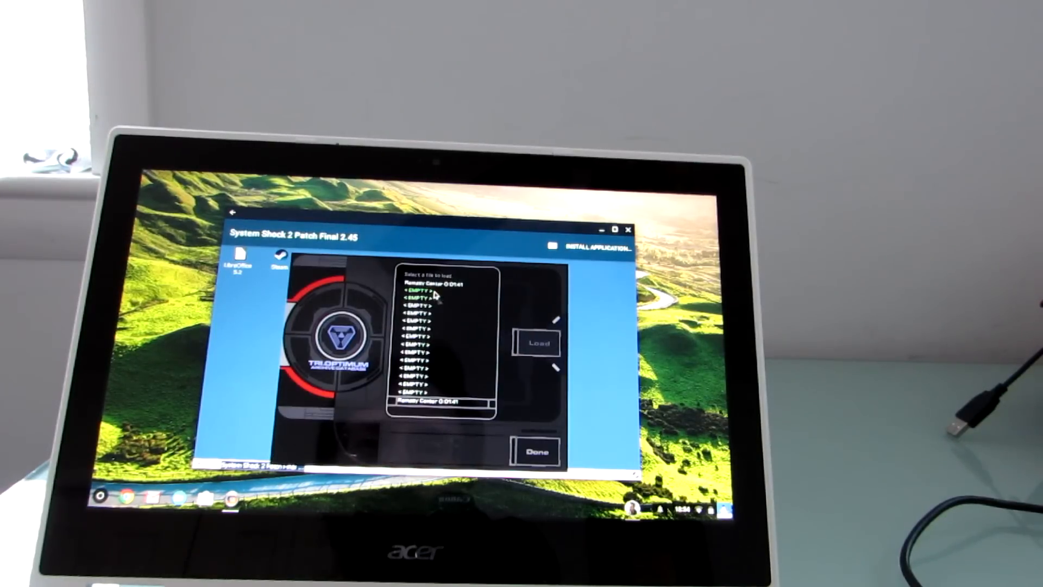
{"action": "left_click", "coordinate": [441, 285]}
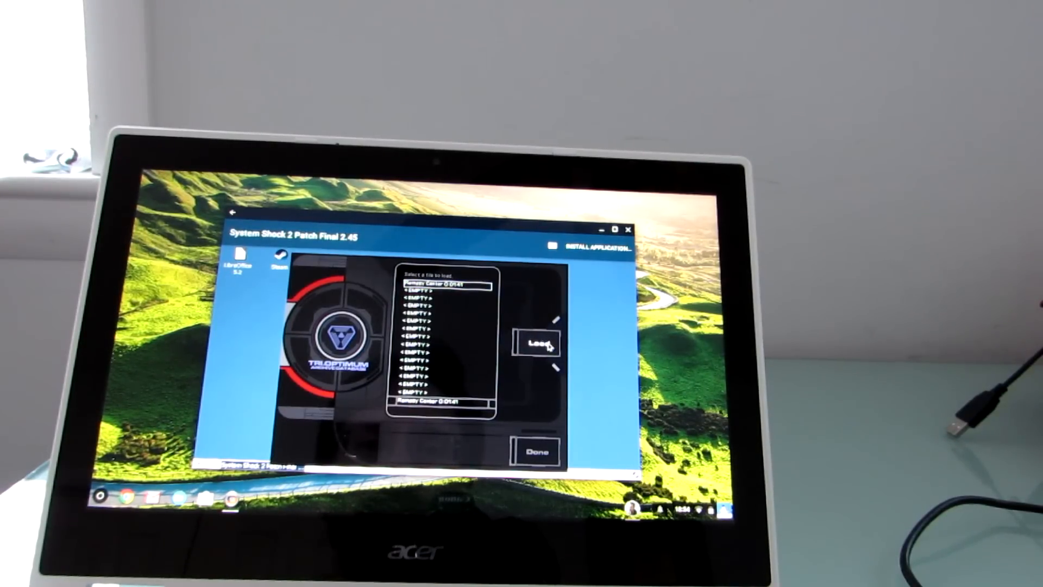
{"action": "left_click", "coordinate": [536, 343]}
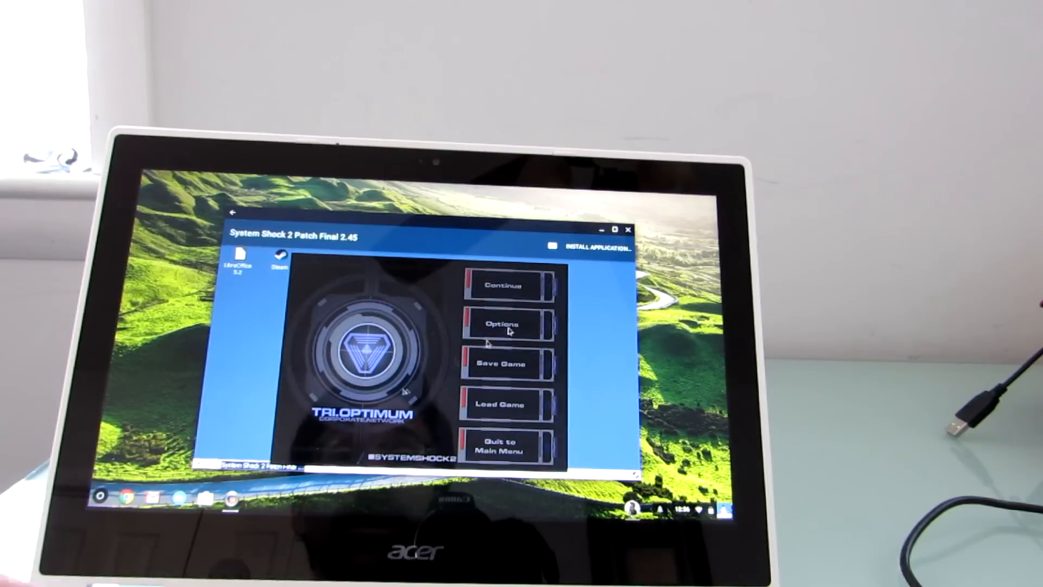
Quit System Shock 2 through Quit to Main Menu back to the Wine desktop
{"action": "left_click", "coordinate": [501, 442]}
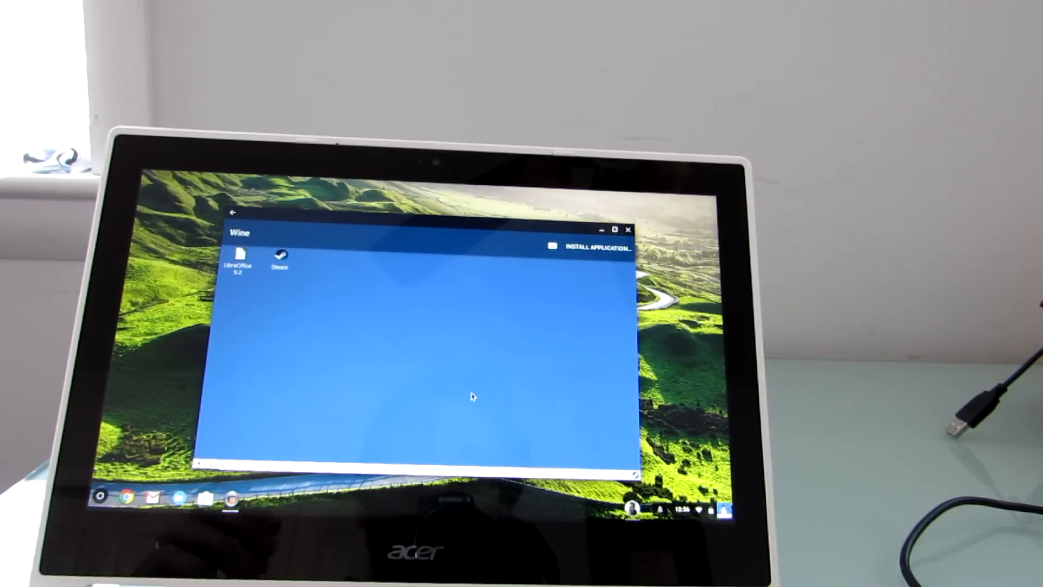
{"action": "mouse_move", "coordinate": [290, 349]}
{"action": "type", "text": "firefox"}
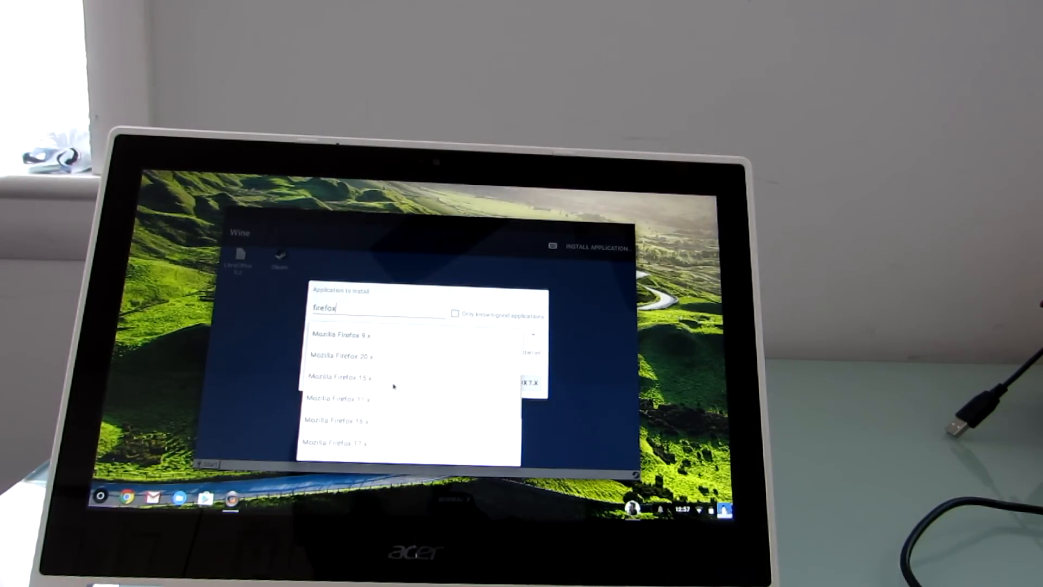
Select Mozilla Firefox 45 from the firefox search matches
{"action": "scroll", "scroll_direction": "down", "scroll_amount": 3}
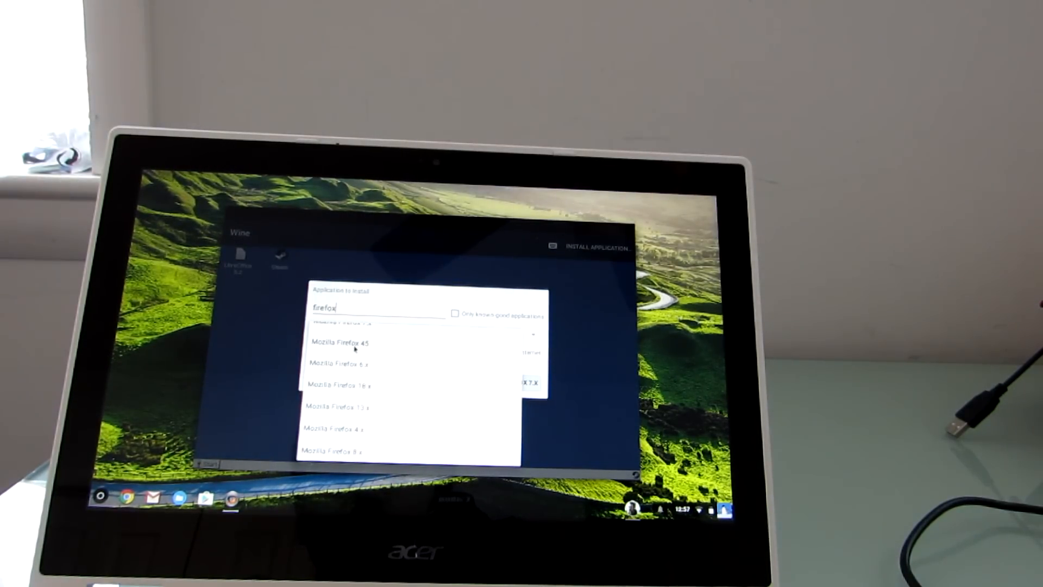
{"action": "left_click", "coordinate": [341, 342]}
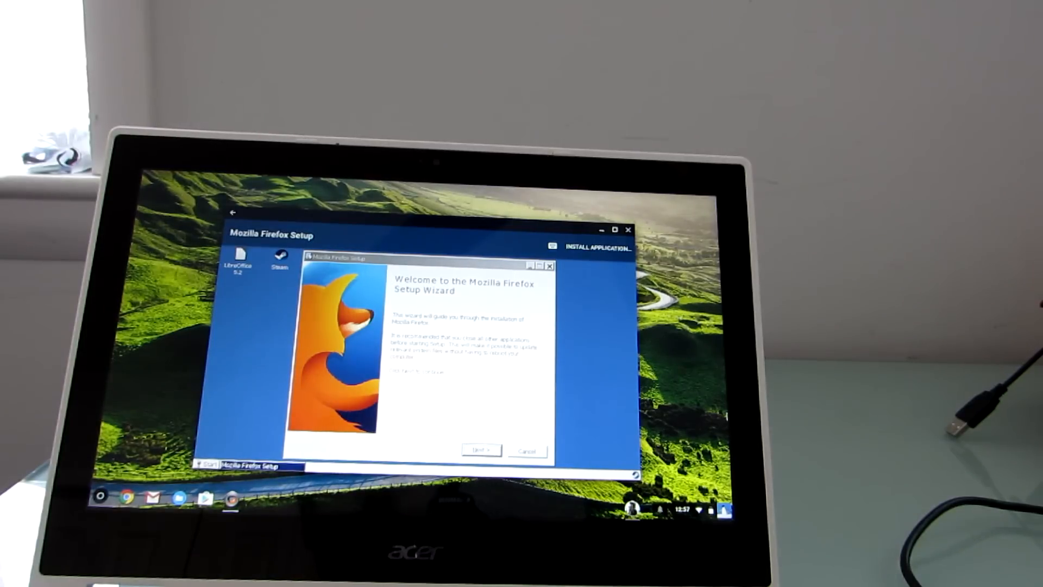
Install Firefox with Standard options, finish setup, and skip importing browser data
{"action": "left_click", "coordinate": [480, 450]}
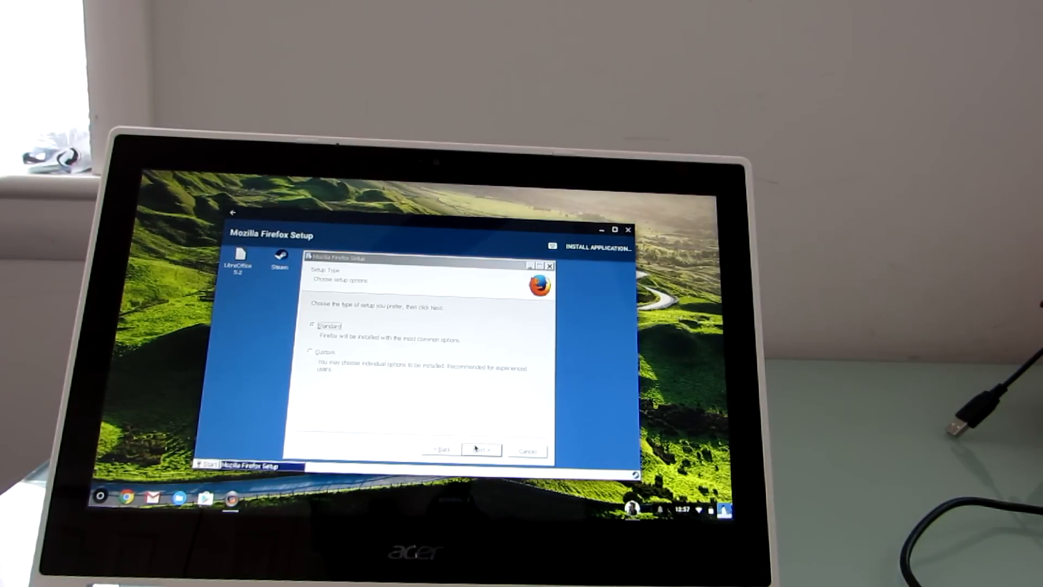
{"action": "left_click", "coordinate": [480, 451]}
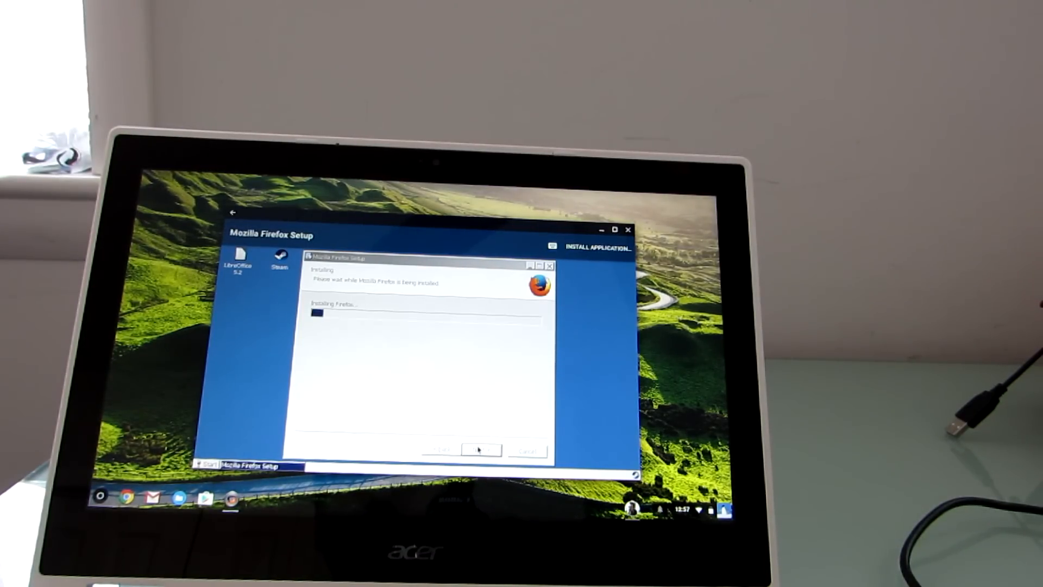
{"action": "mouse_move", "coordinate": [619, 396]}
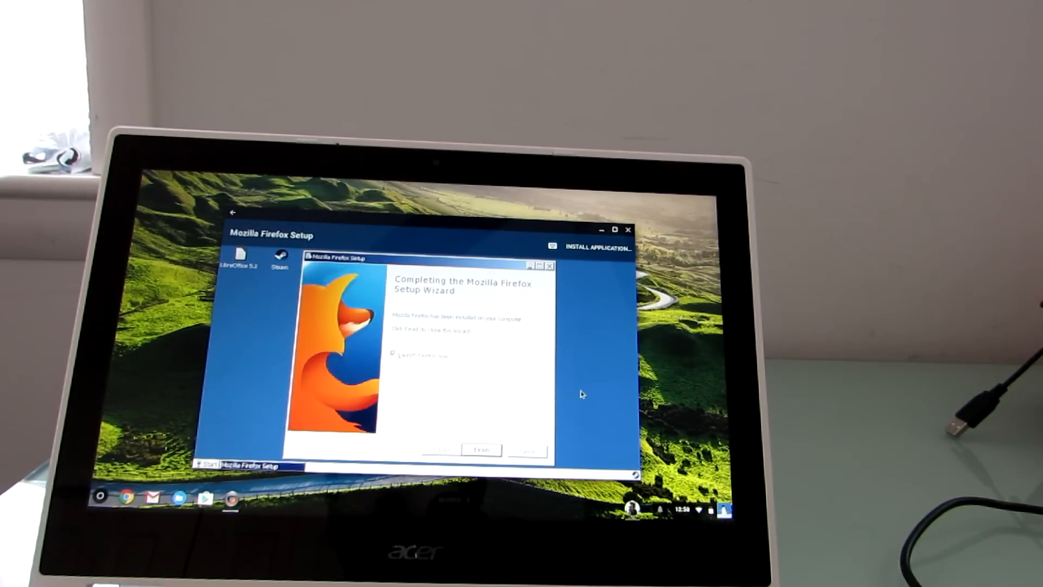
{"action": "left_click", "coordinate": [480, 450]}
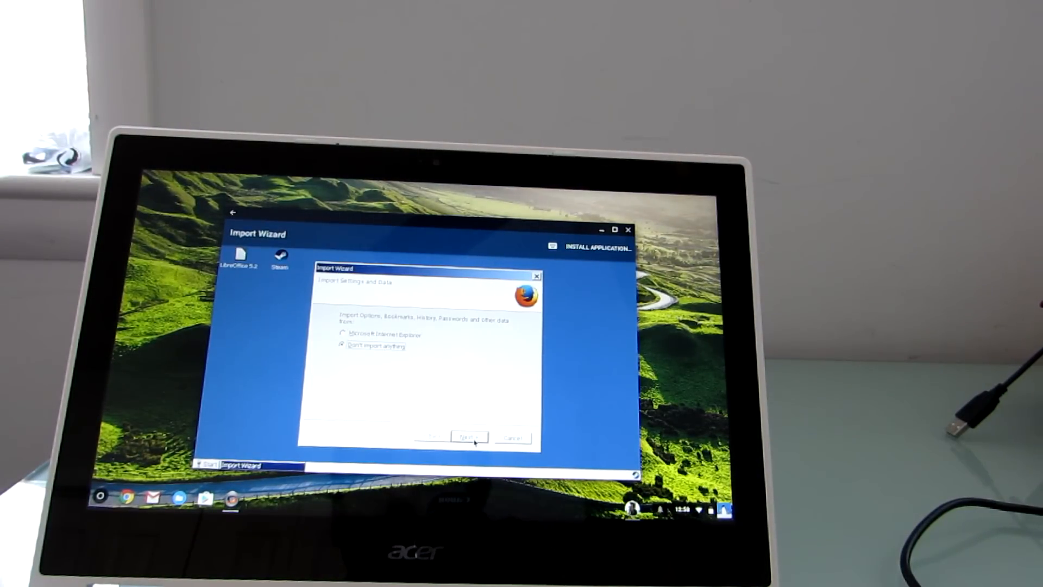
{"action": "left_click", "coordinate": [468, 436]}
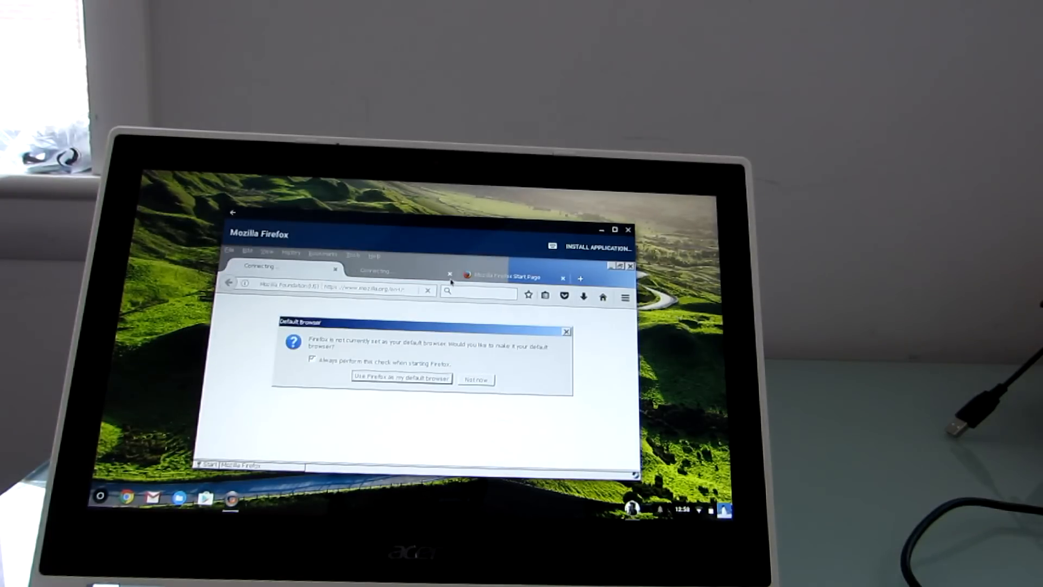
Decline the default-browser prompt, scroll through liliputing.com, then close Firefox
{"action": "left_click", "coordinate": [475, 379]}
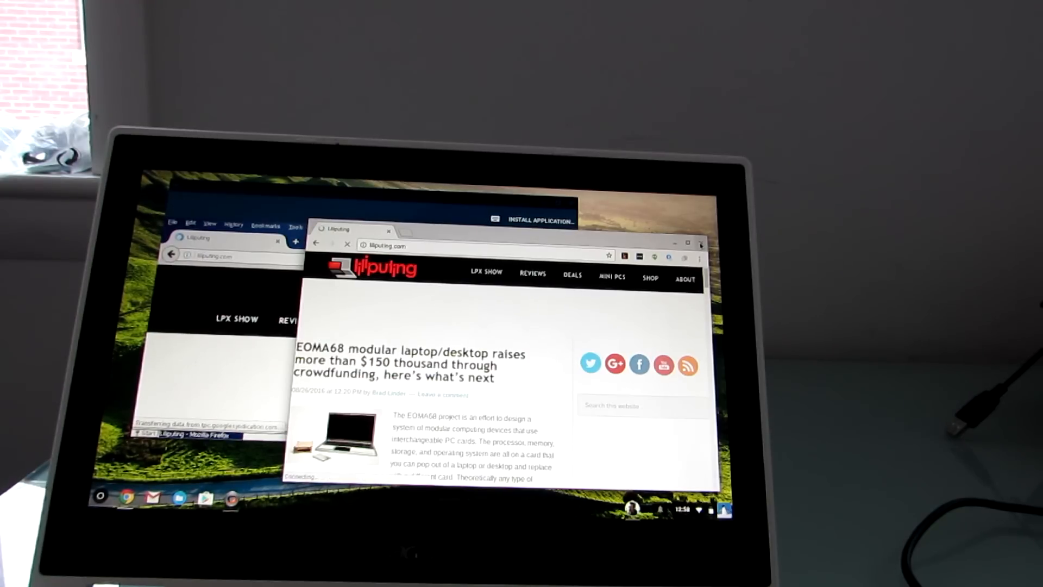
{"action": "left_click", "coordinate": [698, 245]}
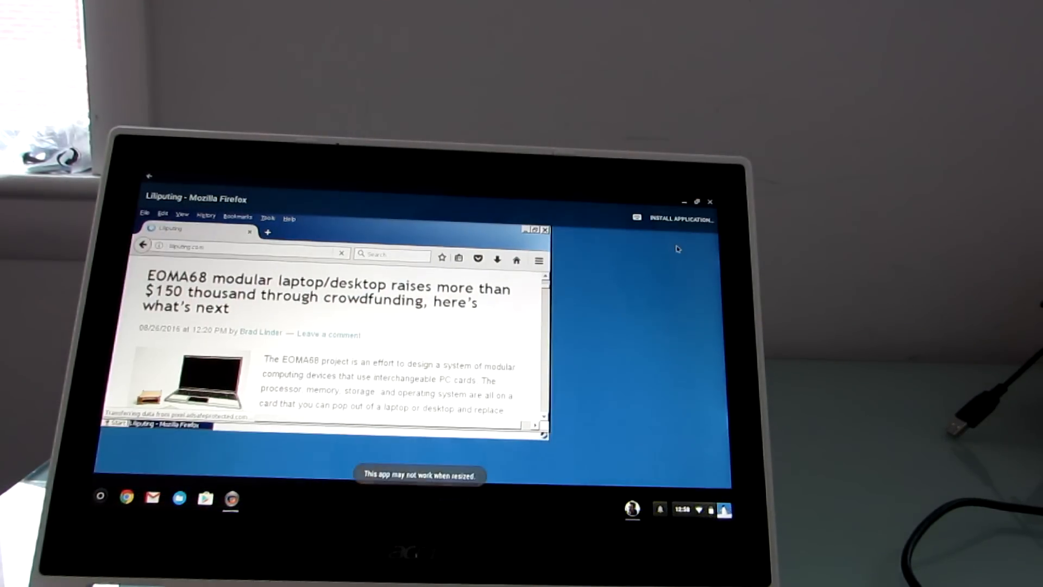
{"action": "mouse_move", "coordinate": [566, 368]}
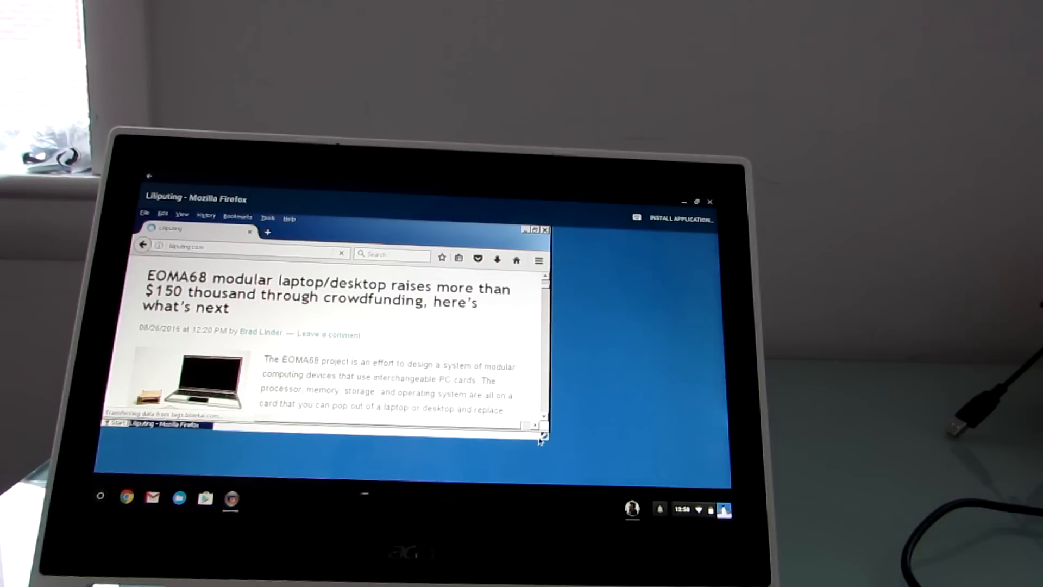
{"action": "scroll", "scroll_direction": "down", "scroll_amount": 3}
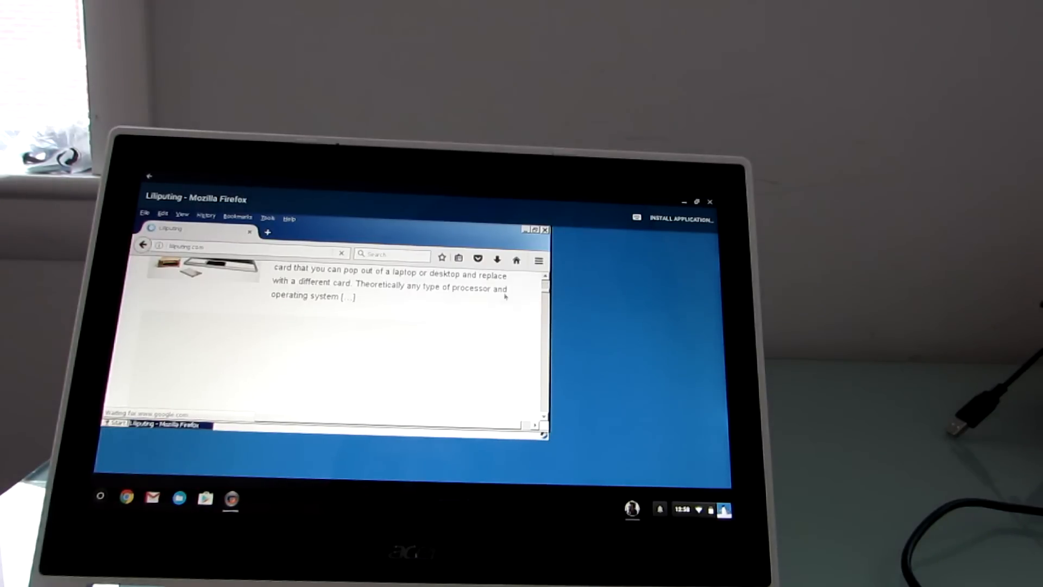
{"action": "scroll", "scroll_direction": "down", "scroll_amount": 3}
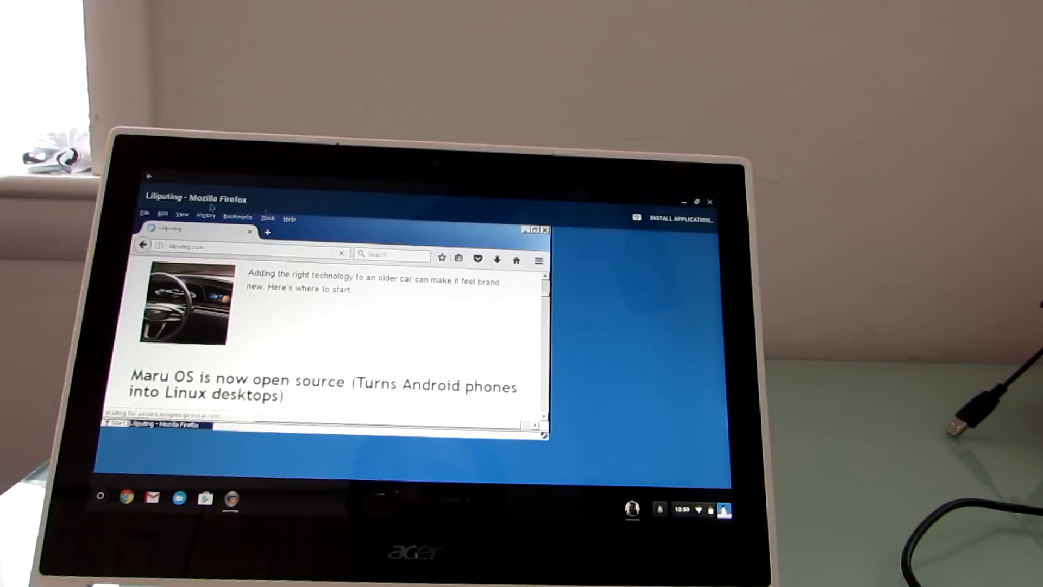
{"action": "left_click", "coordinate": [711, 201]}
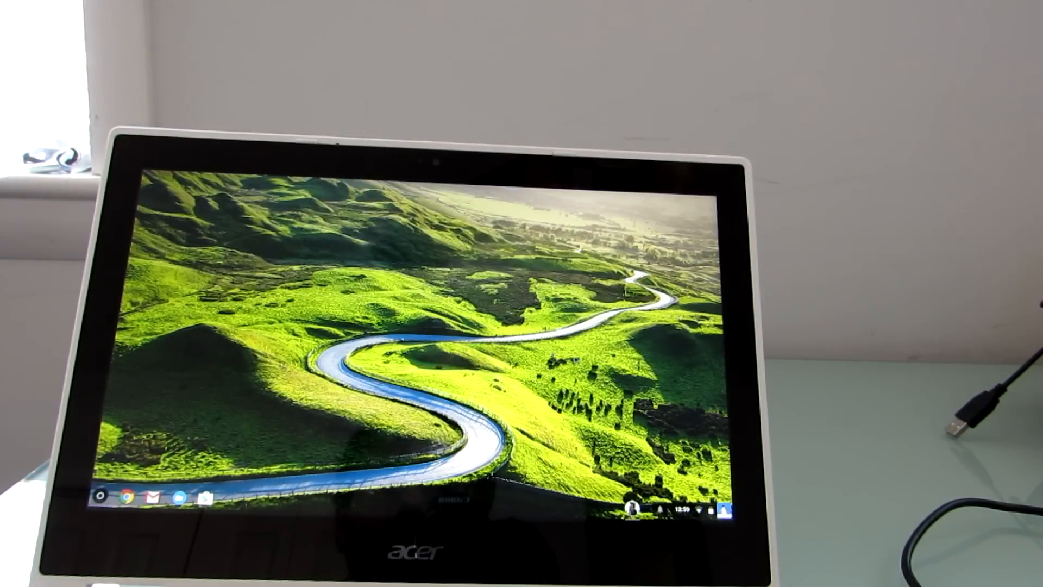
Reopen the CrossOver Wine desktop from its Chrome OS shelf icon
{"action": "left_click", "coordinate": [98, 497]}
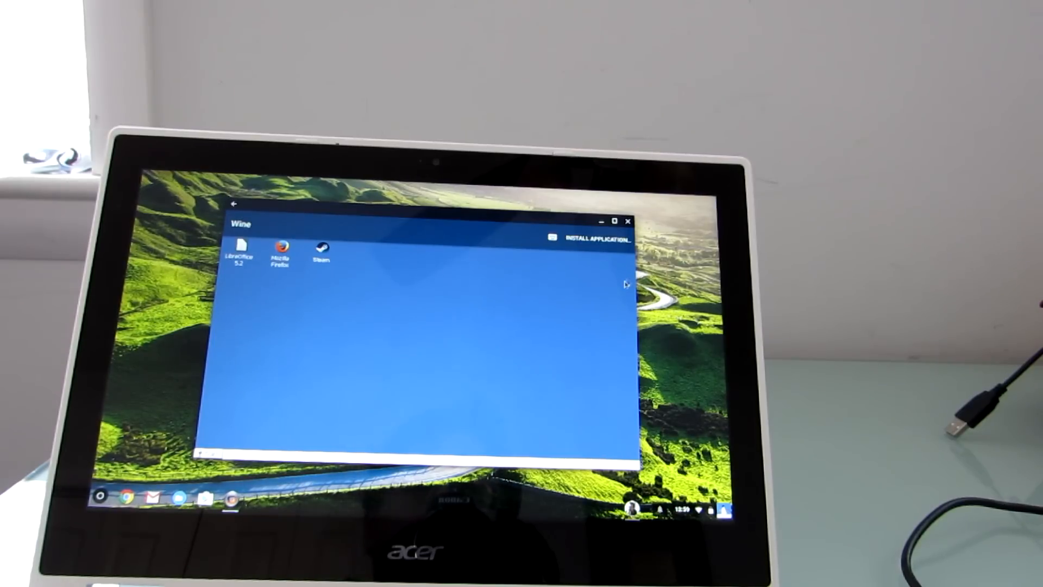
{"action": "mouse_move", "coordinate": [619, 289]}
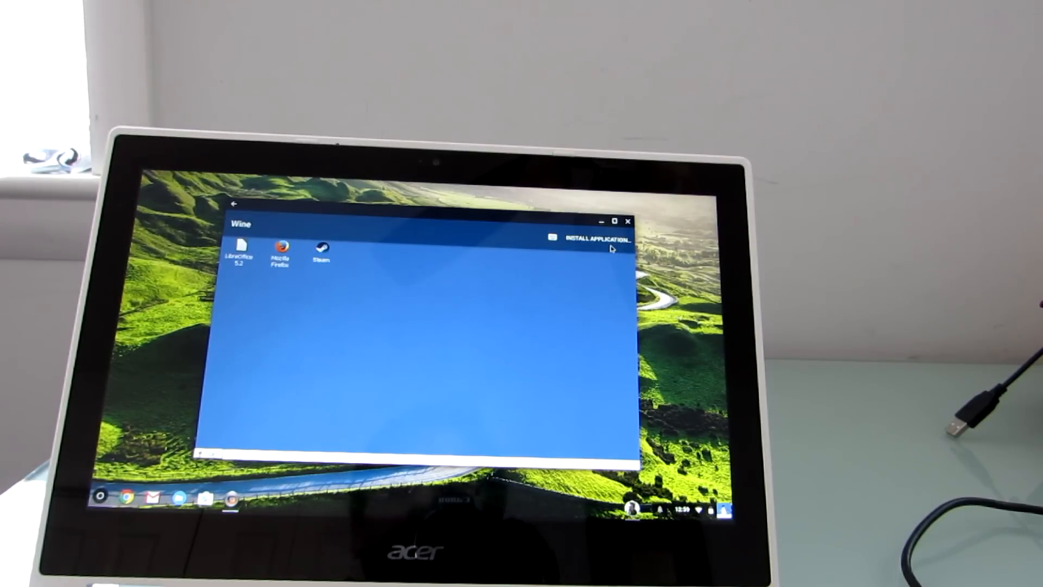
{"action": "mouse_move", "coordinate": [605, 252]}
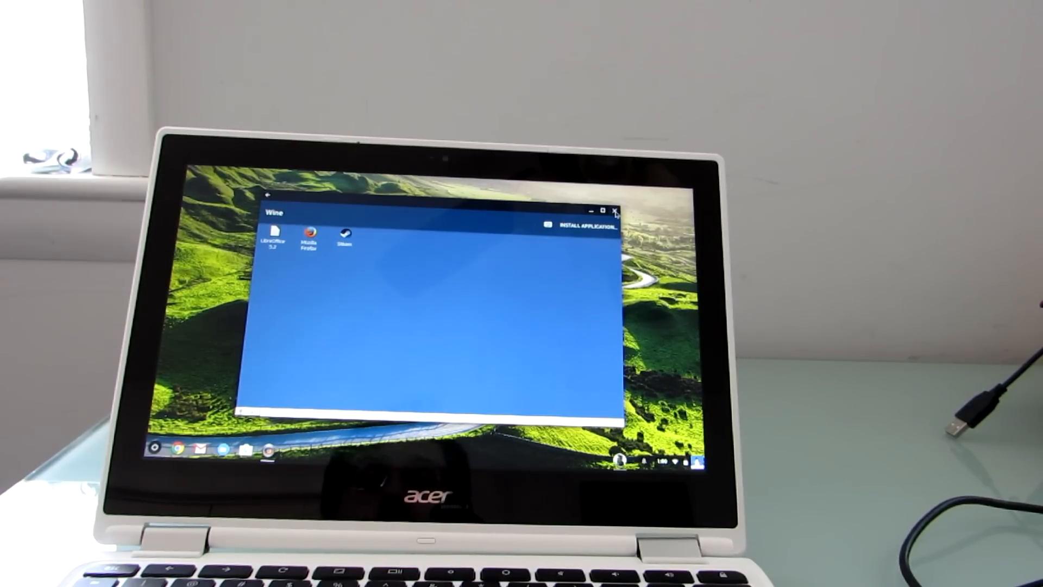
Close the Wine desktop window using its top-right X
{"action": "left_click", "coordinate": [616, 211]}
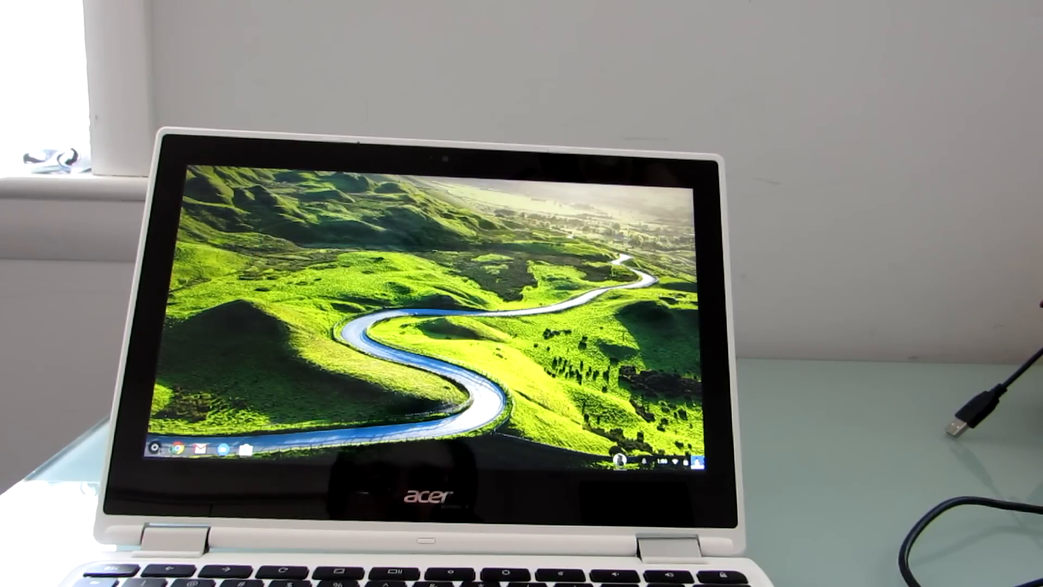